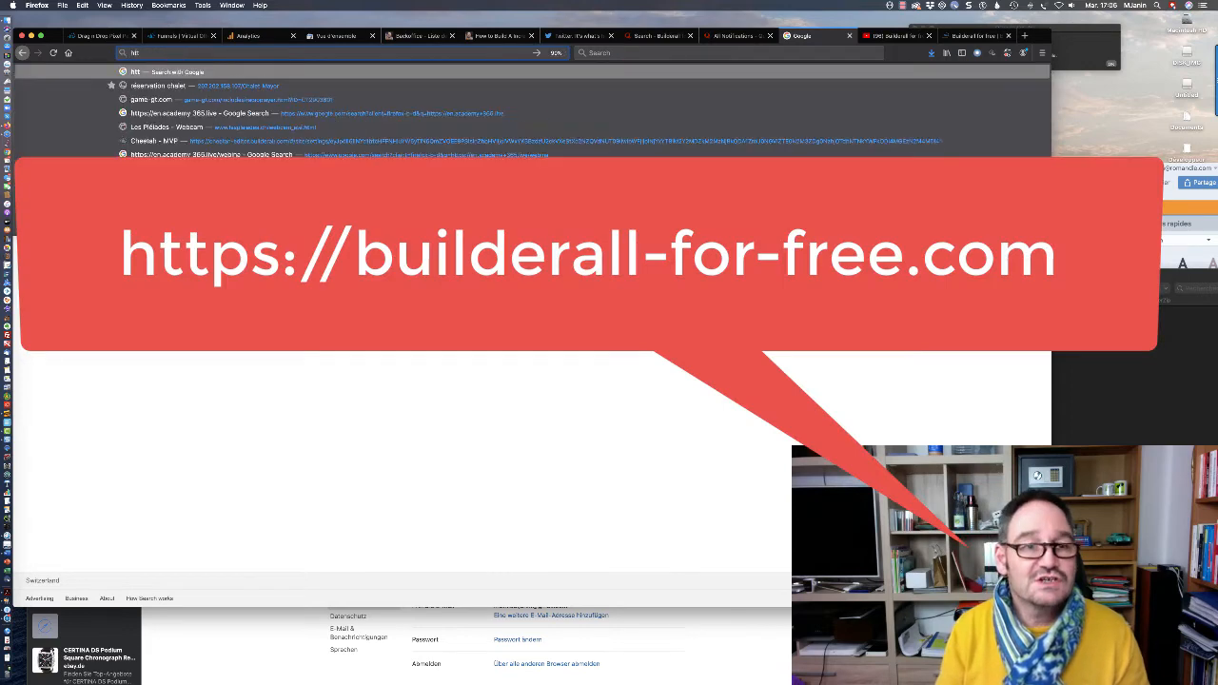
{"action": "type", "text": "https://builderall-for-free.com"}
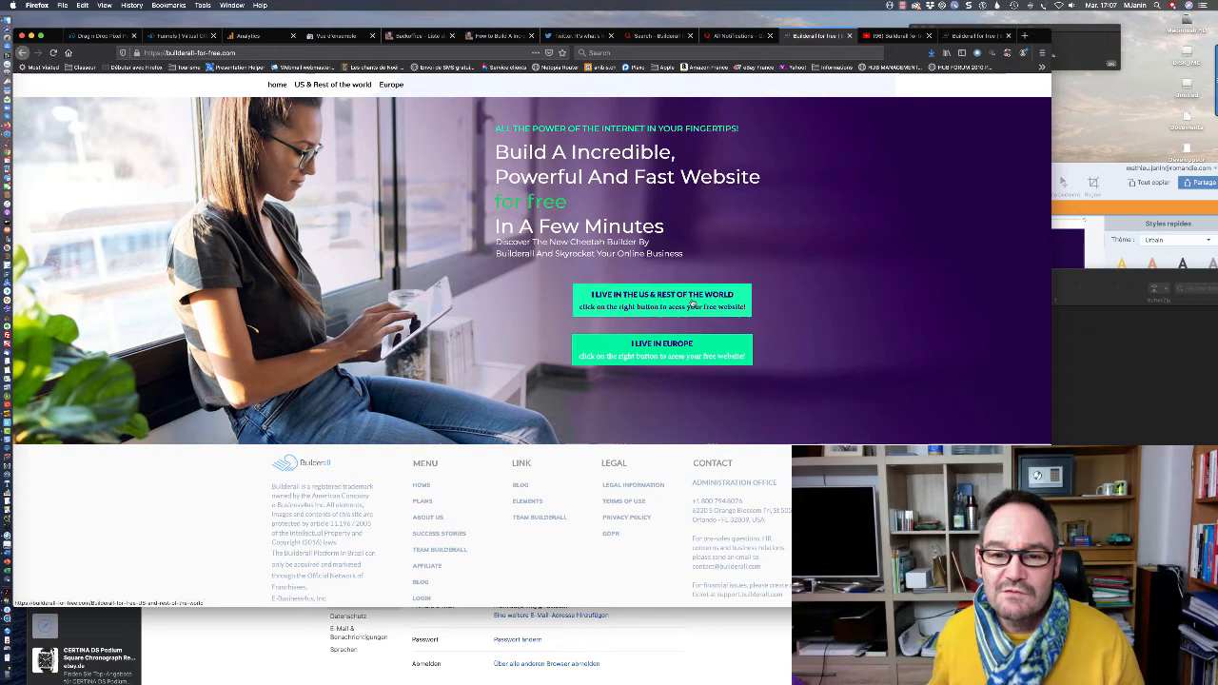
{"action": "left_click", "coordinate": [663, 350]}
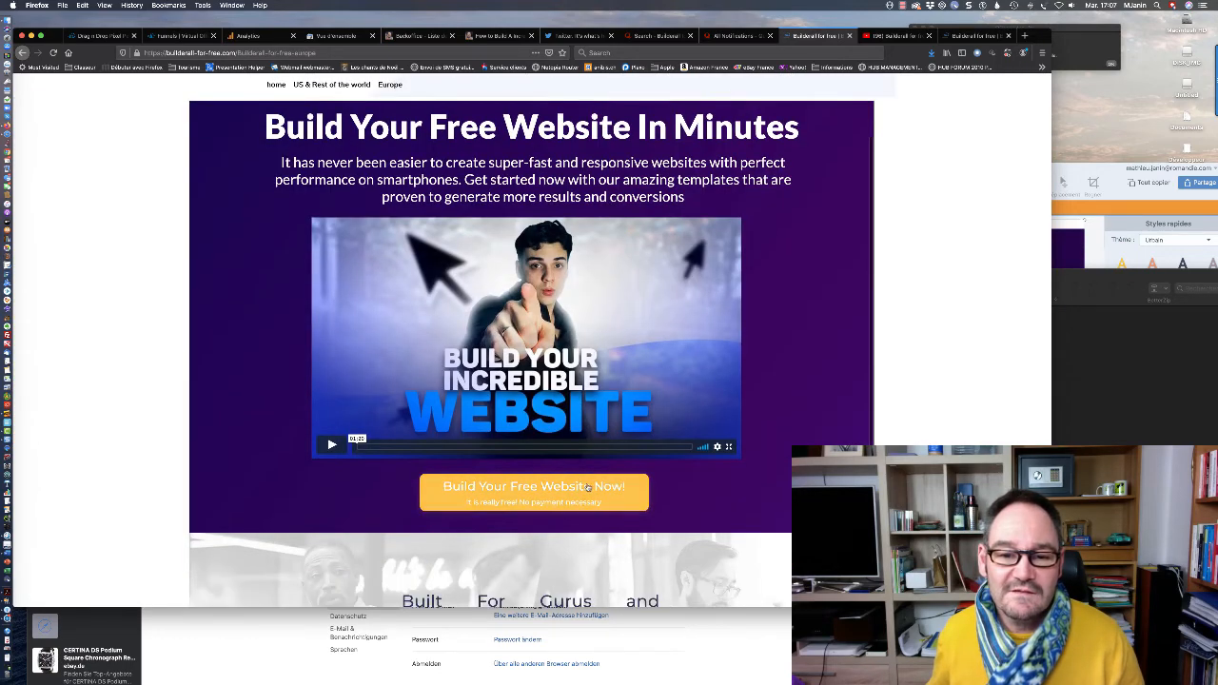
- Start the free website plan sign-up via 'Build Your Free Website Now', reaching the registration form
{"action": "left_click", "coordinate": [532, 487]}
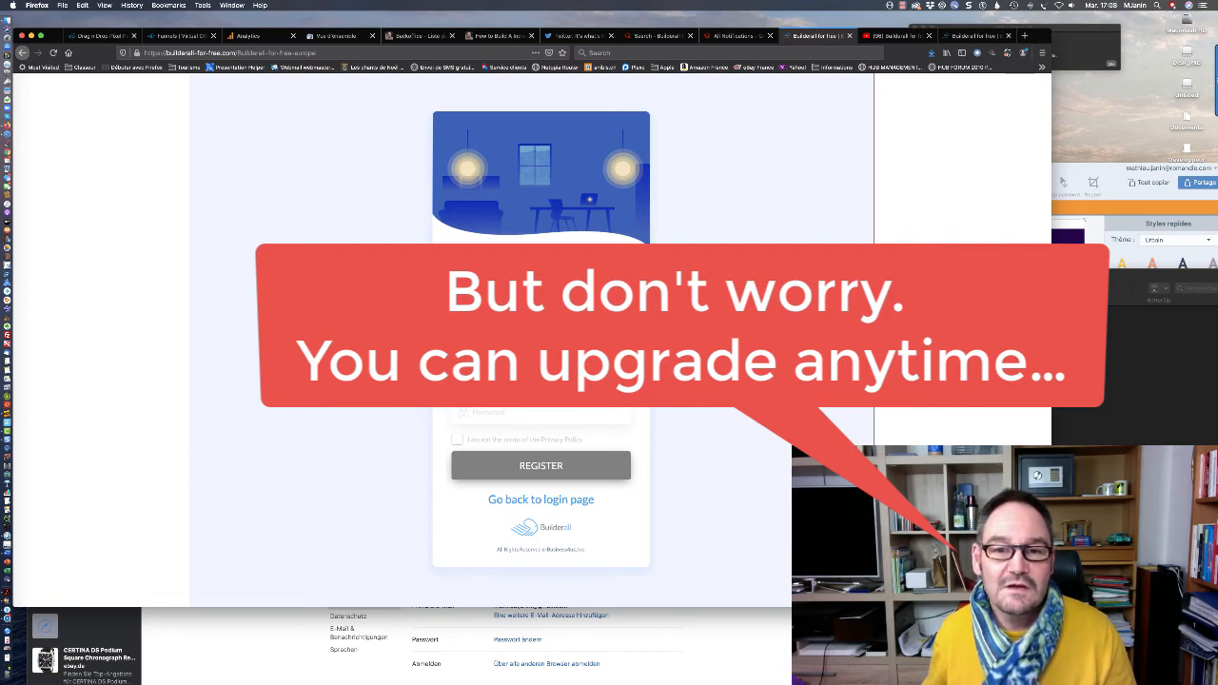
{"action": "mouse_move", "coordinate": [407, 417]}
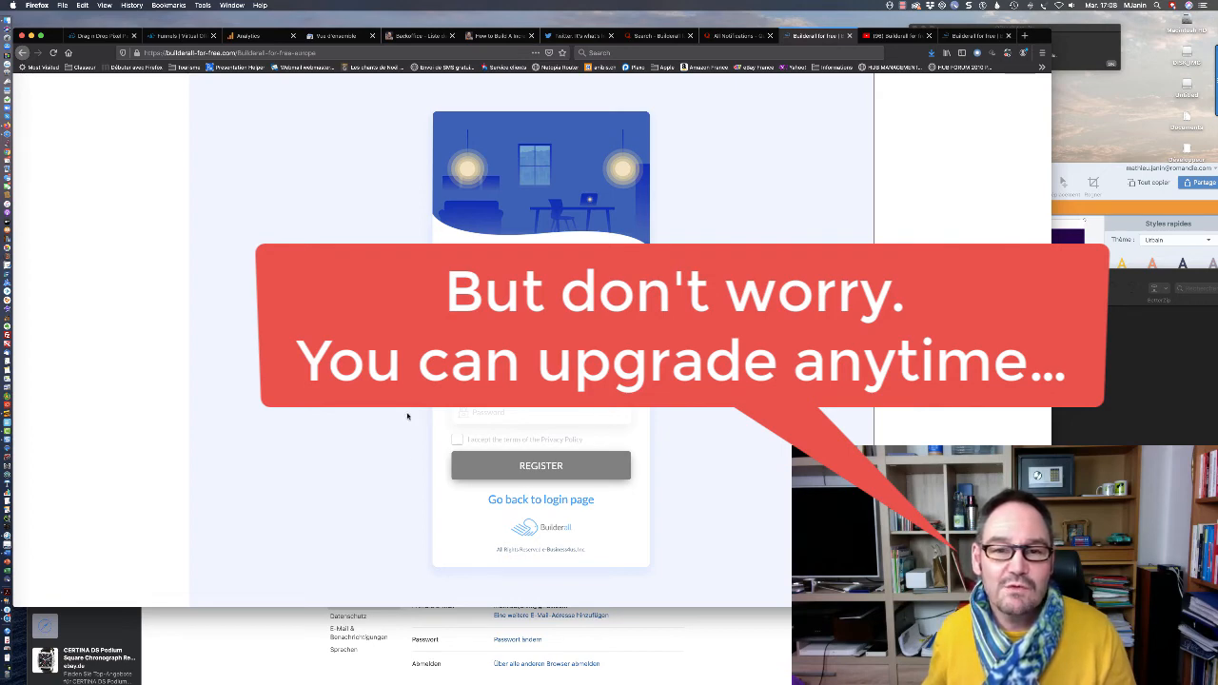